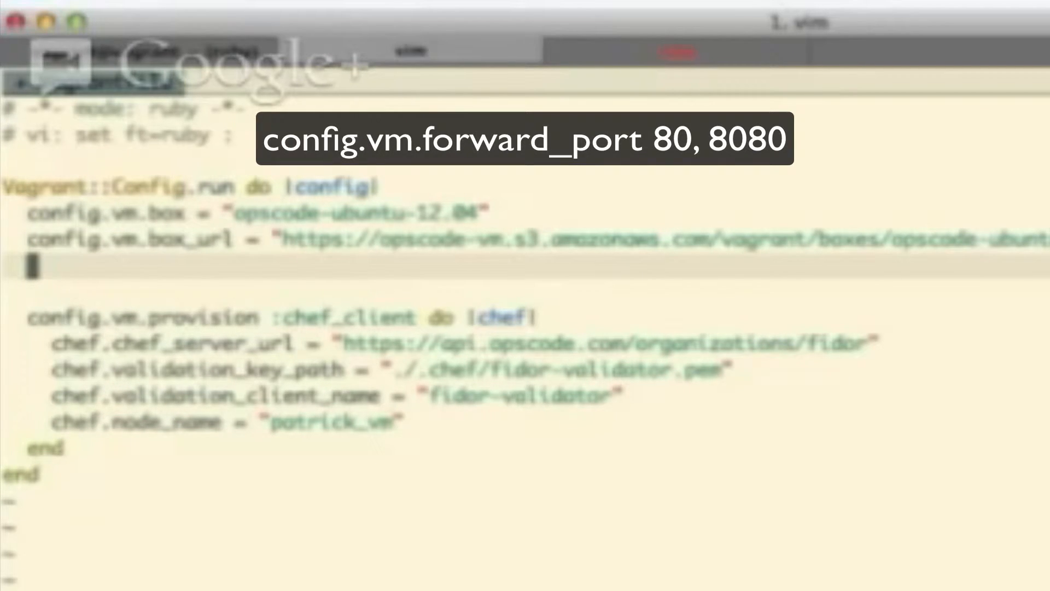
- Add the line config.vm.forward_port 80, 8080 below the box_url line in the Vagrantfile
{"action": "type", "text": "config.vm."}
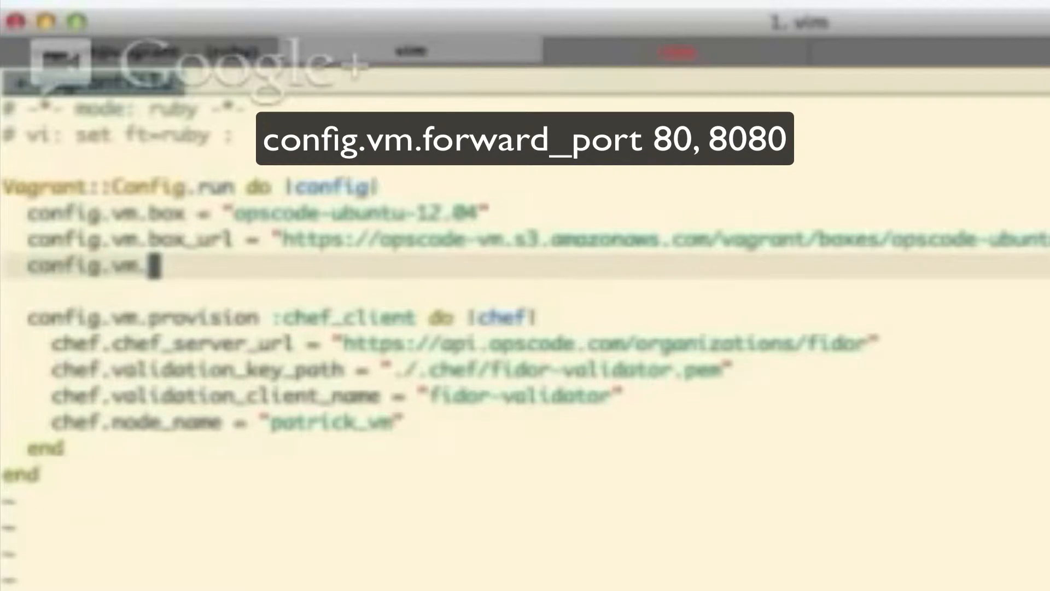
{"action": "type", "text": "for"}
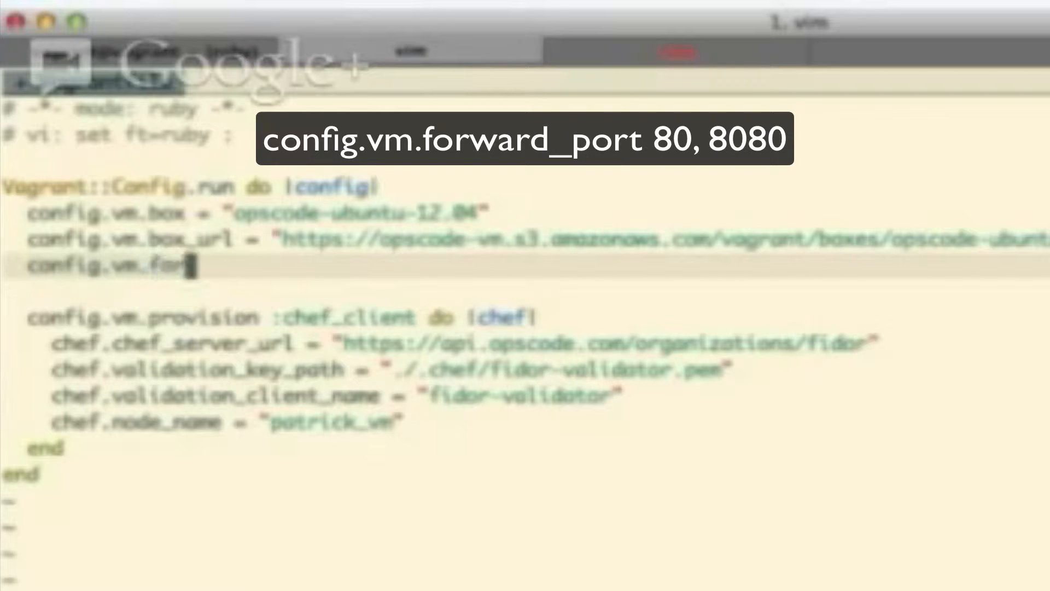
{"action": "type", "text": "ward_port"}
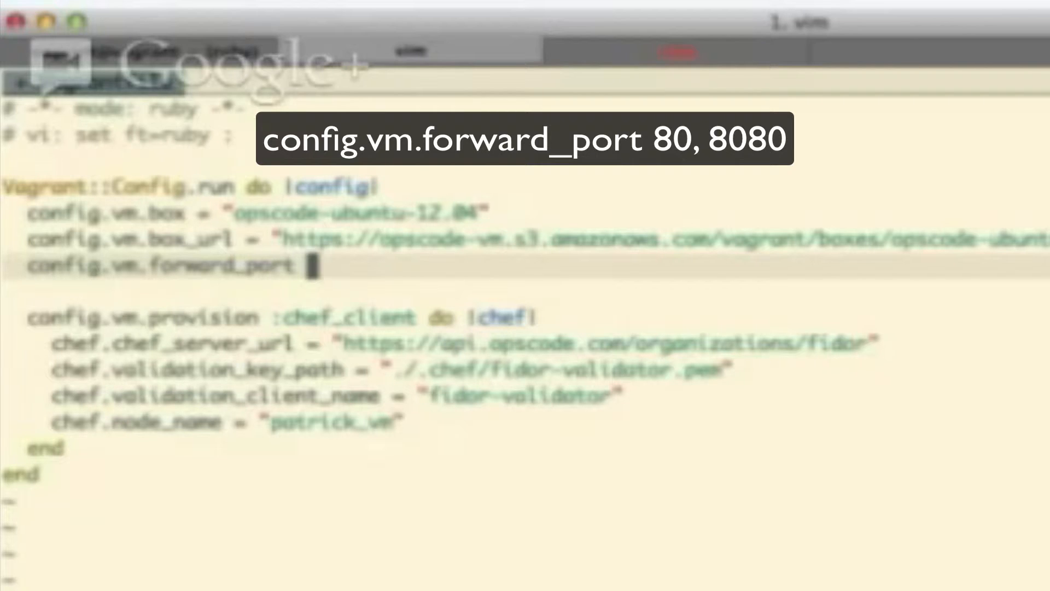
{"action": "type", "text": "80"}
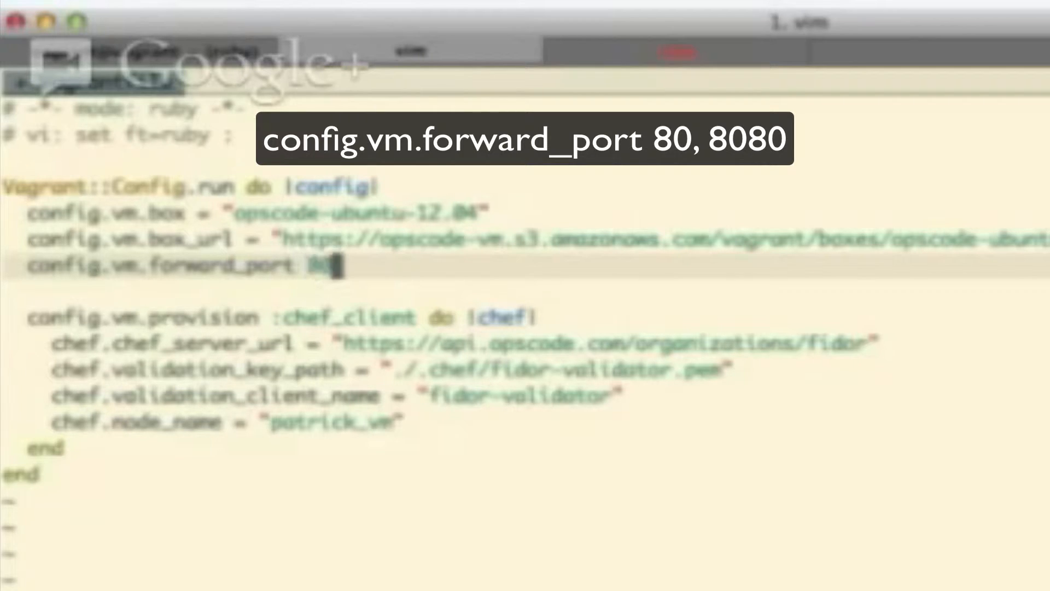
{"action": "type", "text": ","}
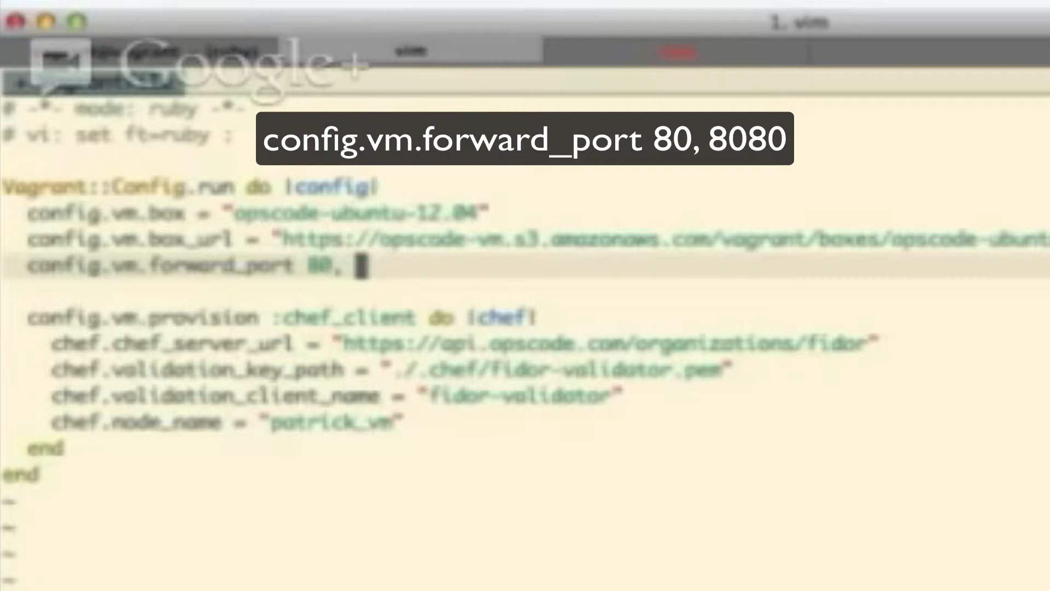
{"action": "type", "text": "8080"}
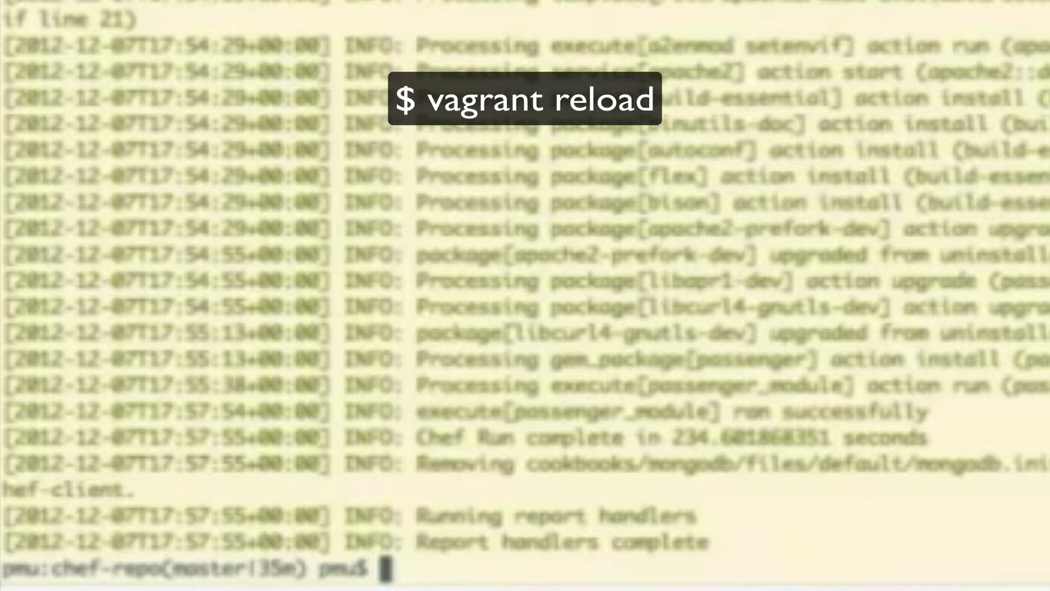
- Run vagrant reload and follow the boot and chef-client output as the 80→8080 forward is applied
{"action": "type", "text": "vagrant reload"}
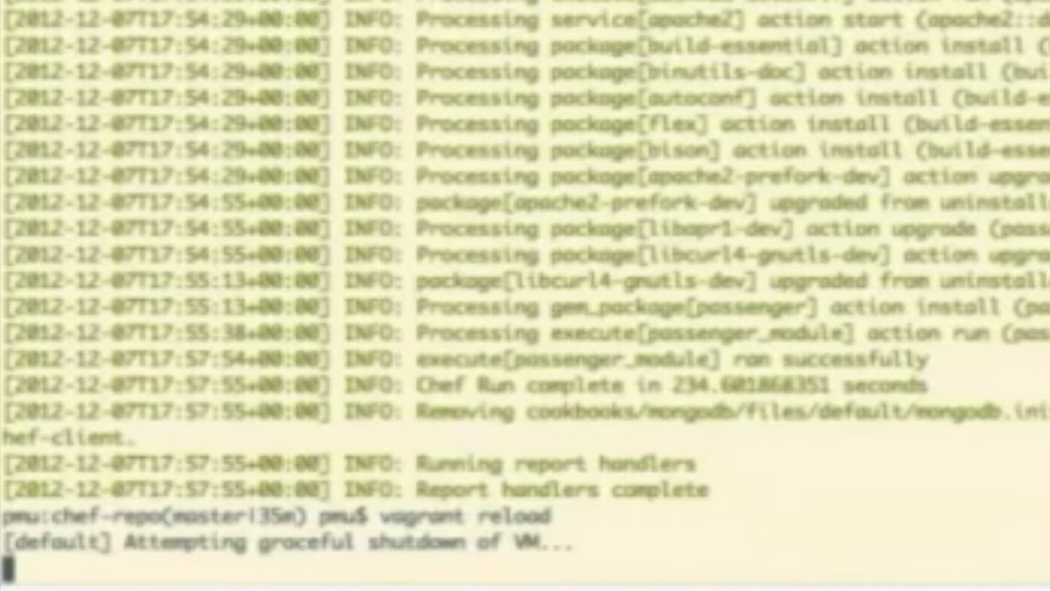
{"action": "scroll", "scroll_direction": "down", "scroll_amount": 3}
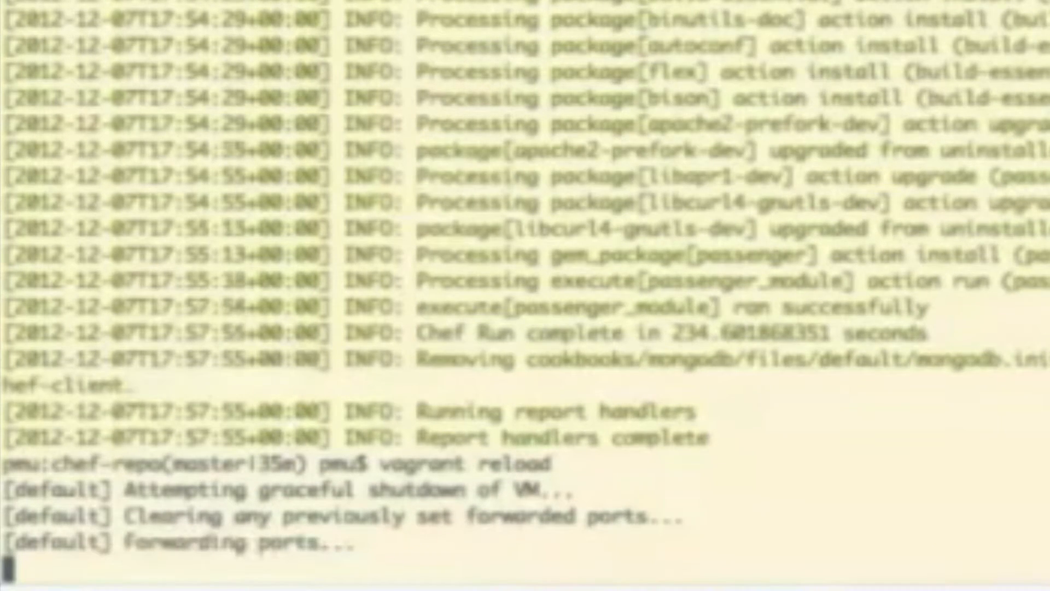
{"action": "scroll", "scroll_direction": "down", "scroll_amount": 3}
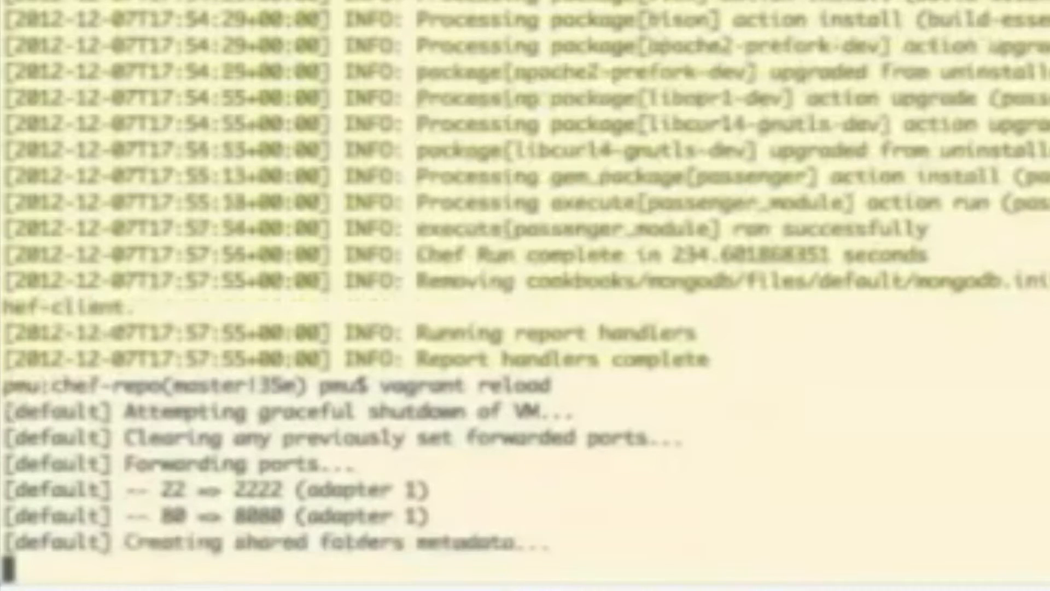
{"action": "scroll", "scroll_direction": "down", "scroll_amount": 3}
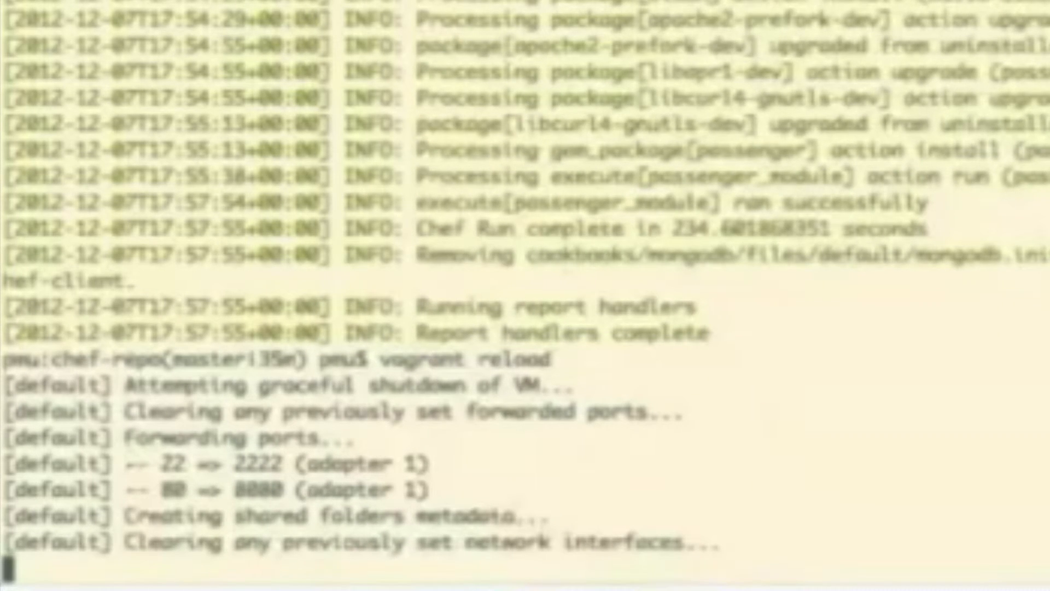
{"action": "scroll", "scroll_direction": "down", "scroll_amount": 3}
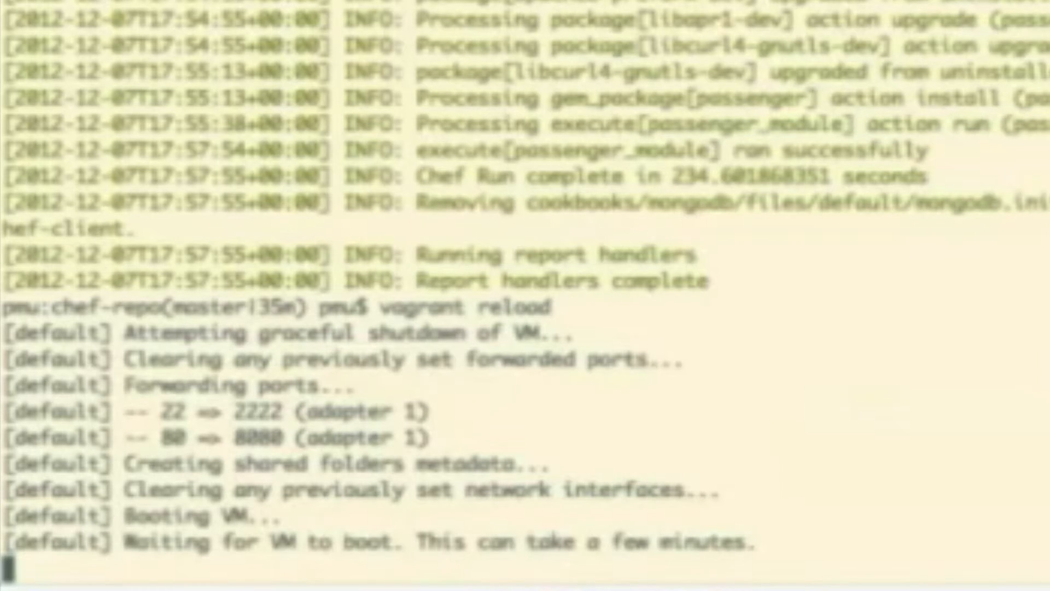
{"action": "scroll", "scroll_direction": "down", "scroll_amount": 3}
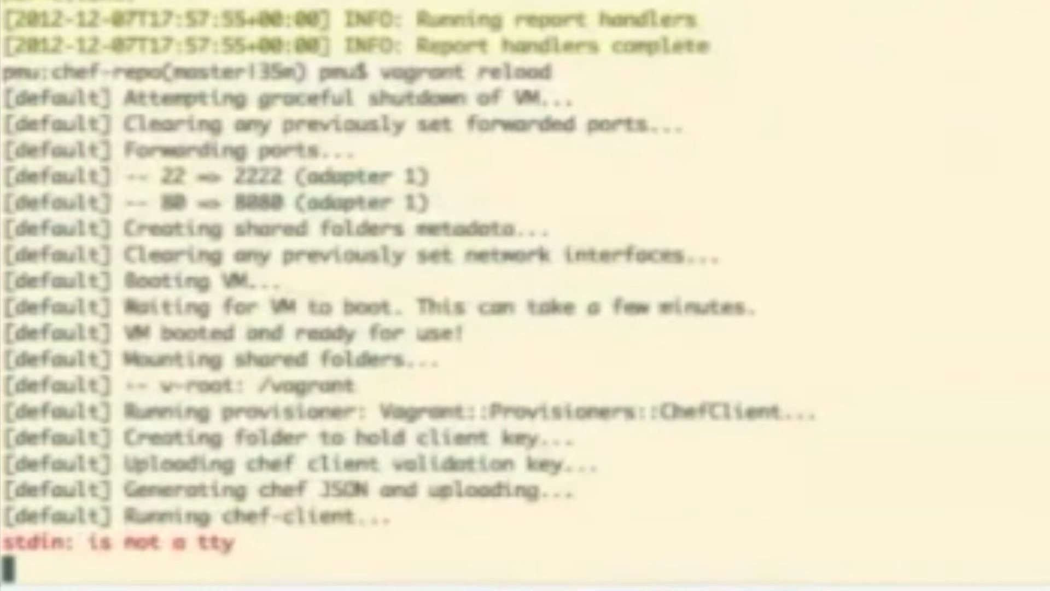
{"action": "scroll", "scroll_direction": "down", "scroll_amount": 3}
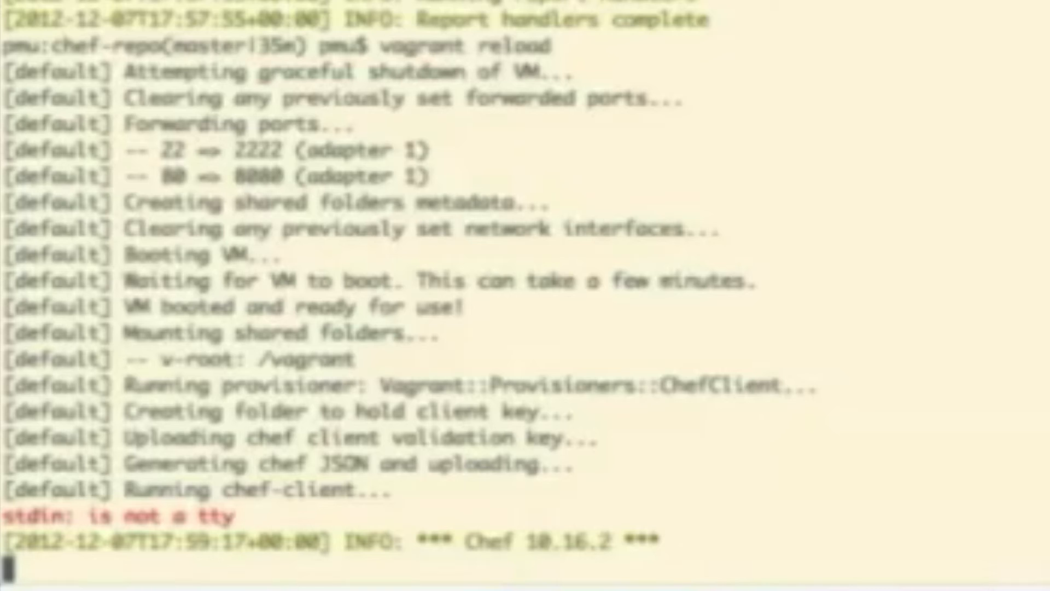
{"action": "scroll", "scroll_direction": "down", "scroll_amount": 3}
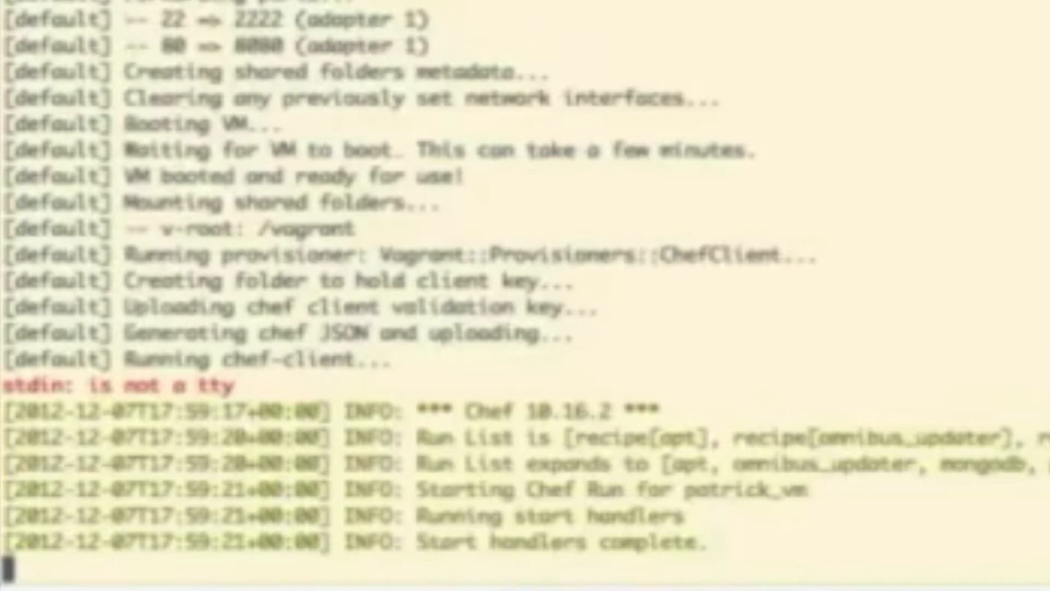
{"action": "scroll", "scroll_direction": "down", "scroll_amount": 3}
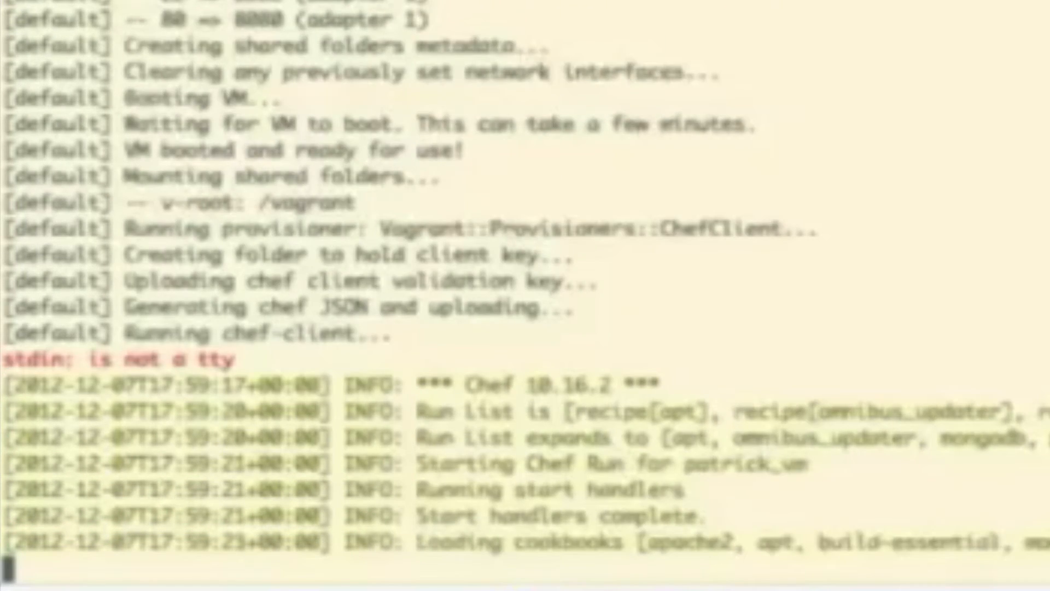
{"action": "scroll", "scroll_direction": "down", "scroll_amount": 3}
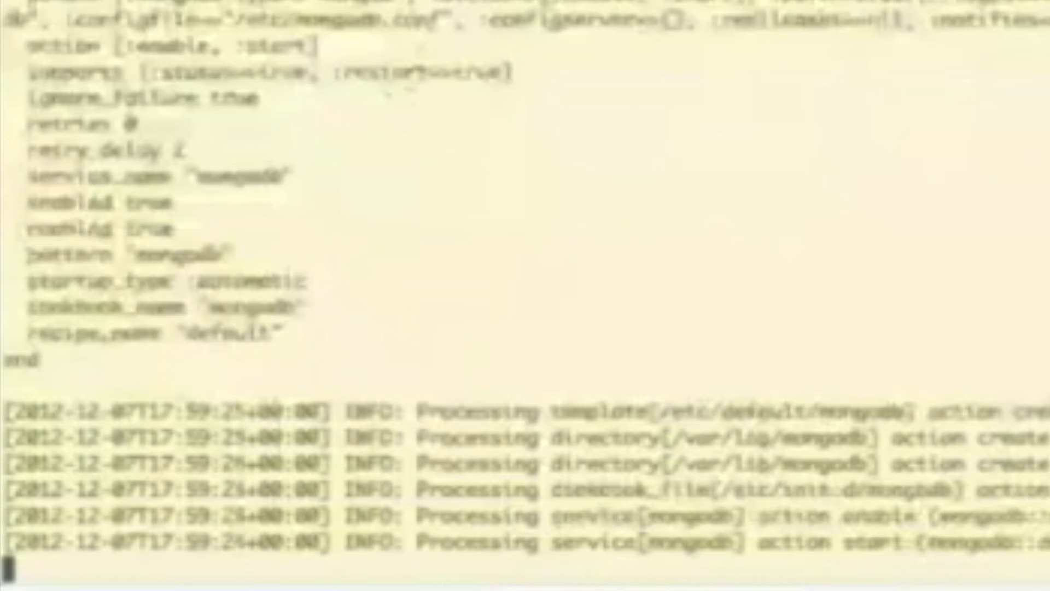
{"action": "scroll", "scroll_direction": "down", "scroll_amount": 3}
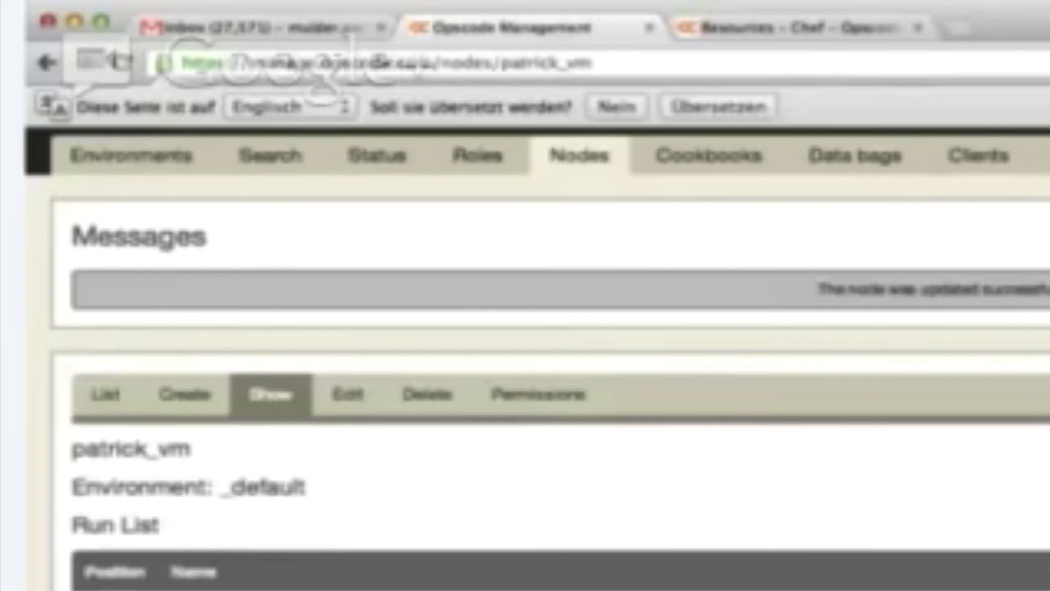
{"action": "mouse_move", "coordinate": [937, 73]}
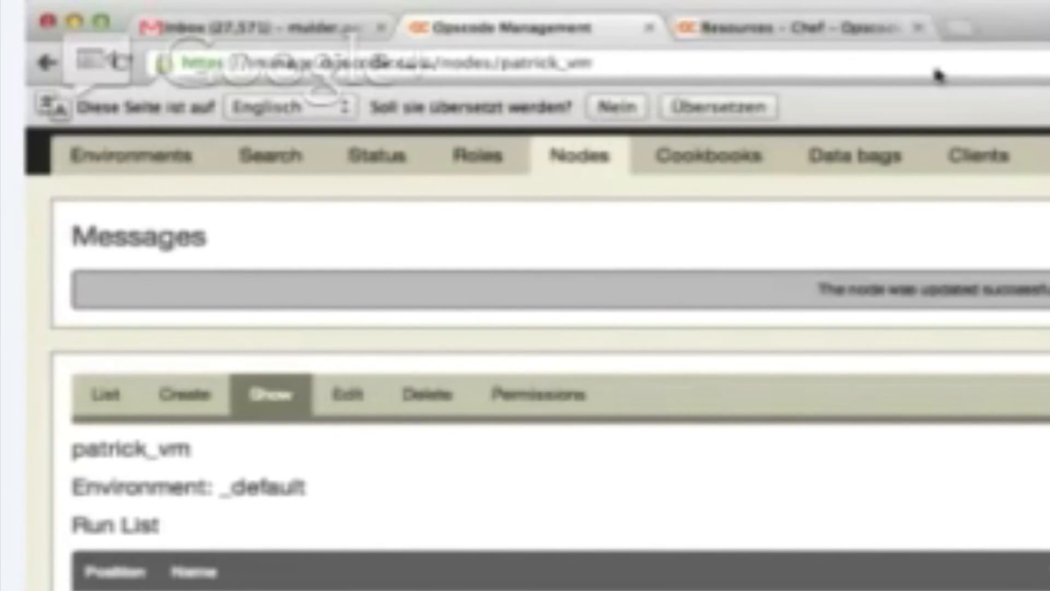
{"action": "mouse_move", "coordinate": [958, 34]}
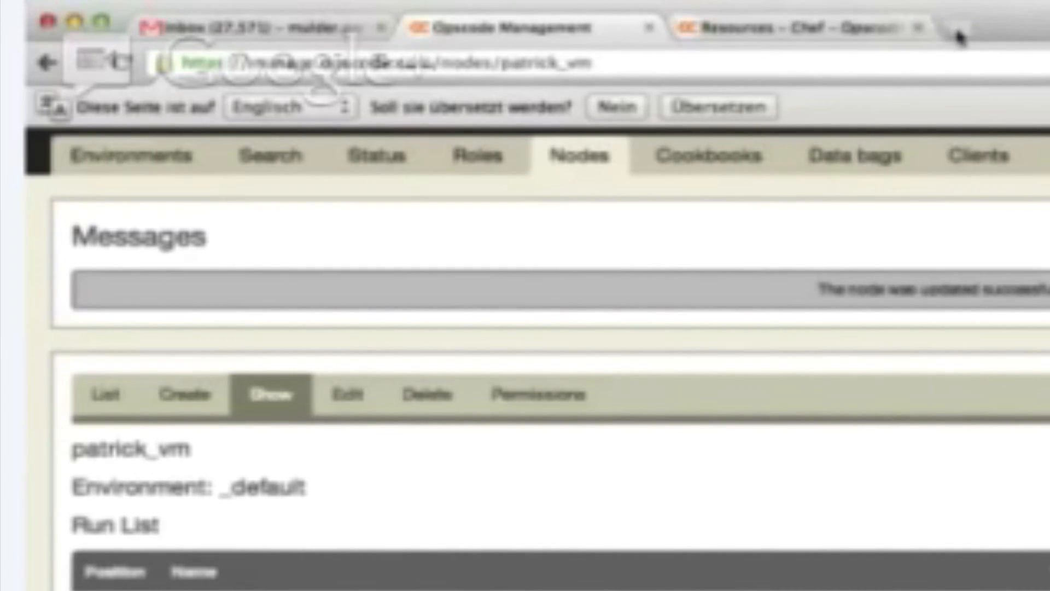
{"action": "left_click", "coordinate": [958, 27]}
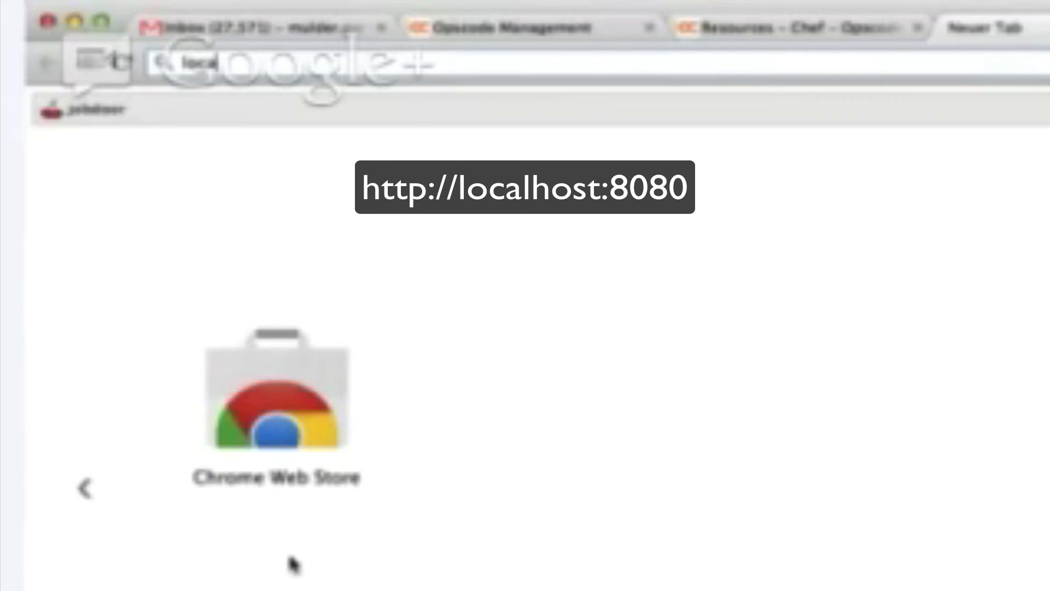
{"action": "mouse_move", "coordinate": [678, 73]}
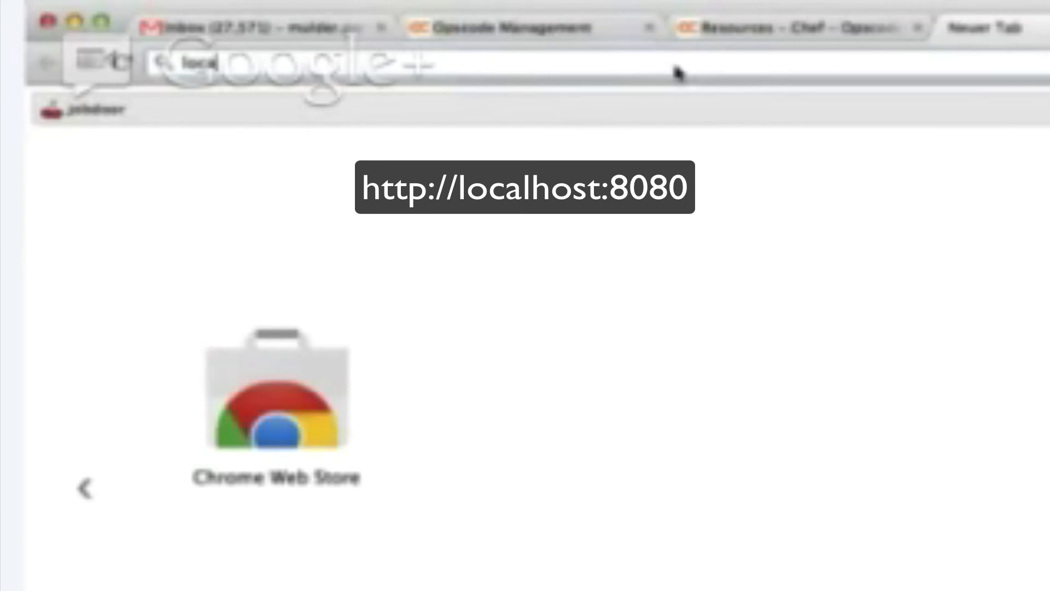